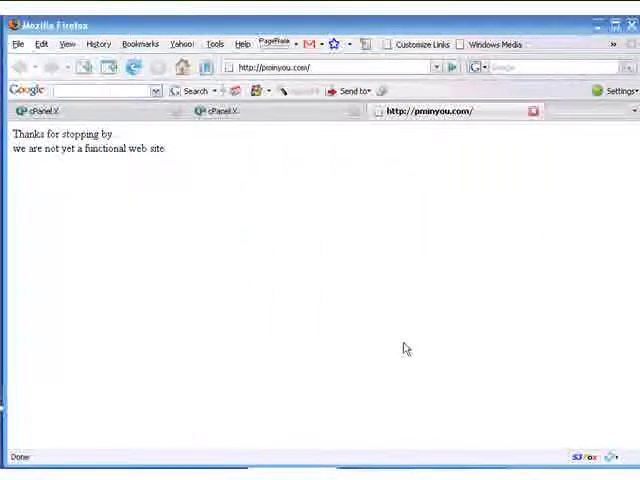
pyautogui.moveTo(378, 336)
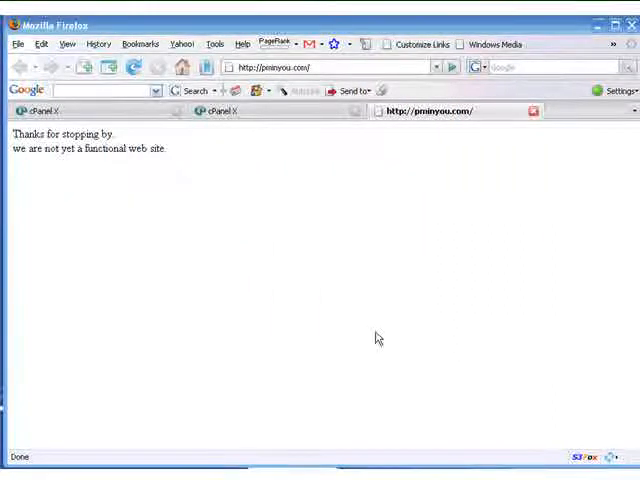
pyautogui.moveTo(360, 320)
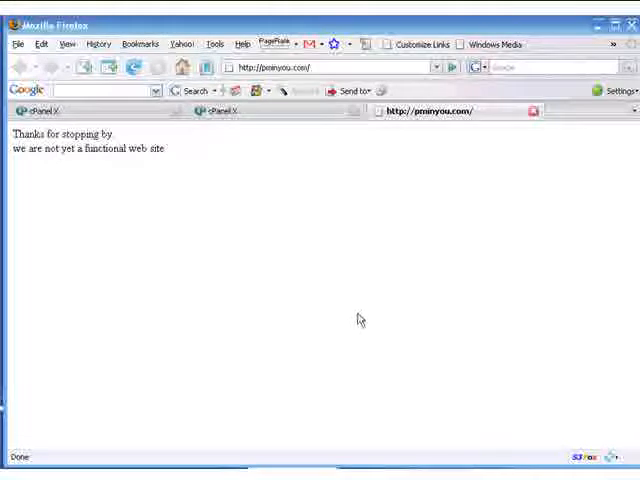
pyautogui.moveTo(308, 296)
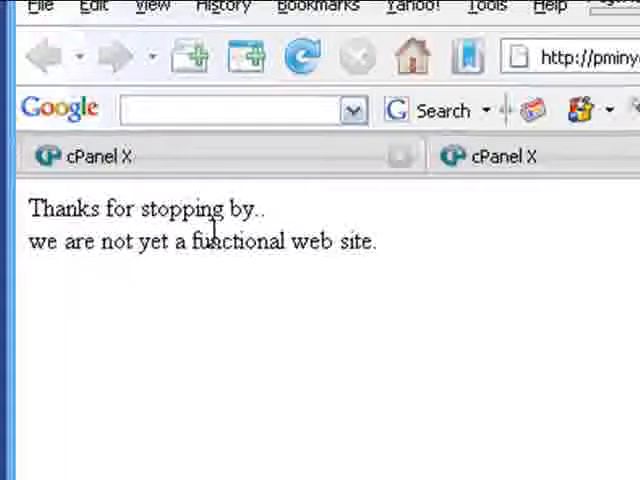
pyautogui.moveTo(300, 164)
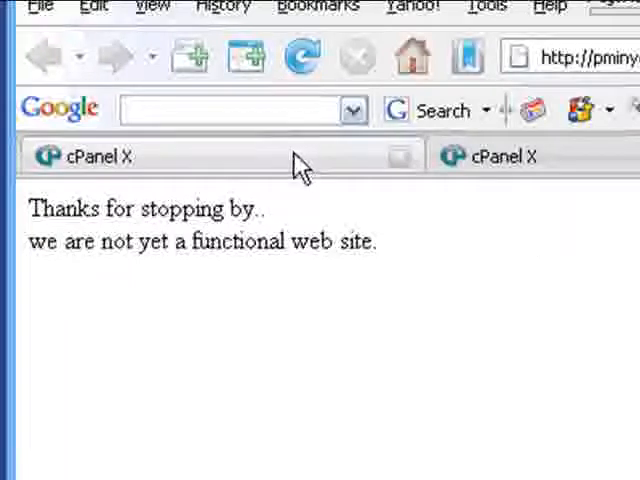
pyautogui.moveTo(300, 160)
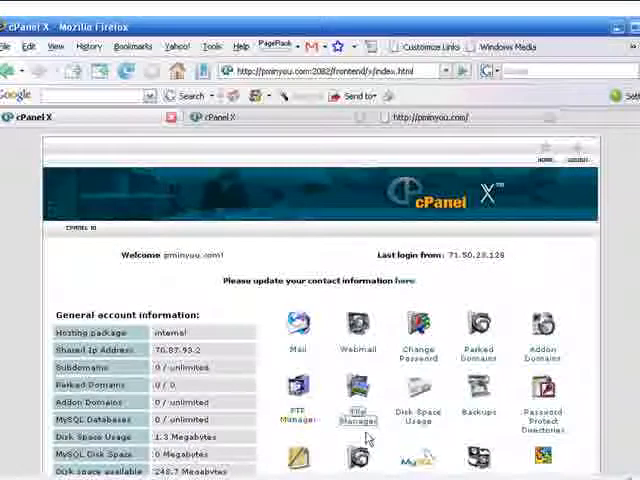
# From File Manager, enter public_html and bring up the file actions for index.html.
pyautogui.click(356, 390)
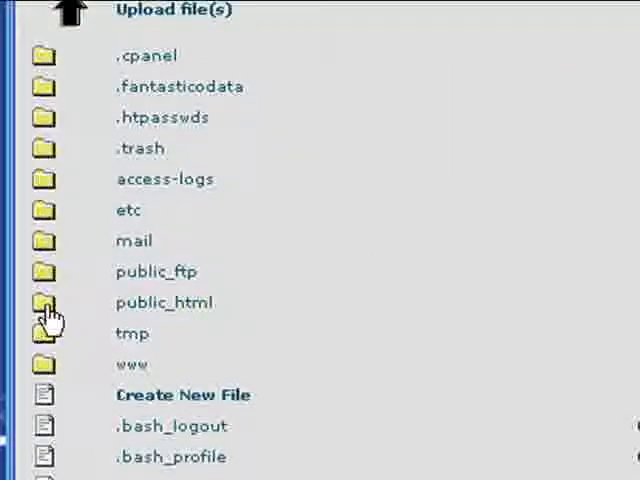
pyautogui.click(44, 302)
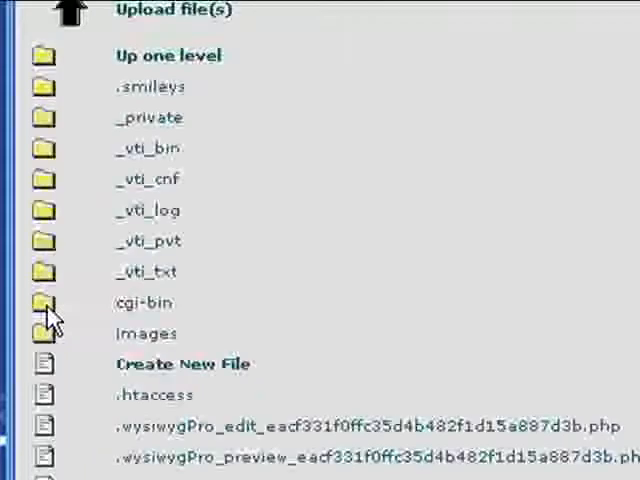
pyautogui.scroll(-3)
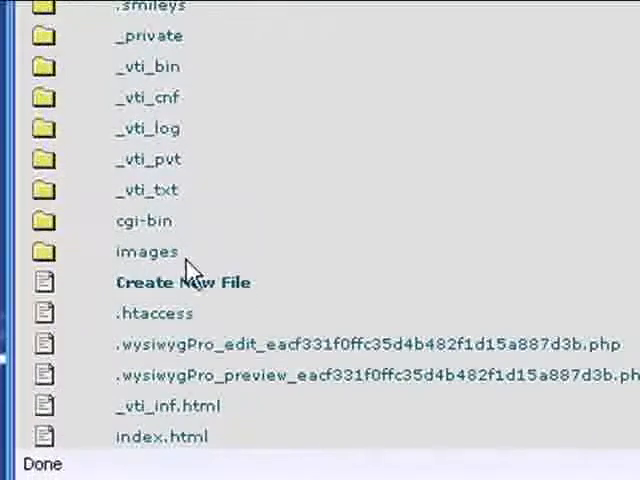
pyautogui.moveTo(164, 440)
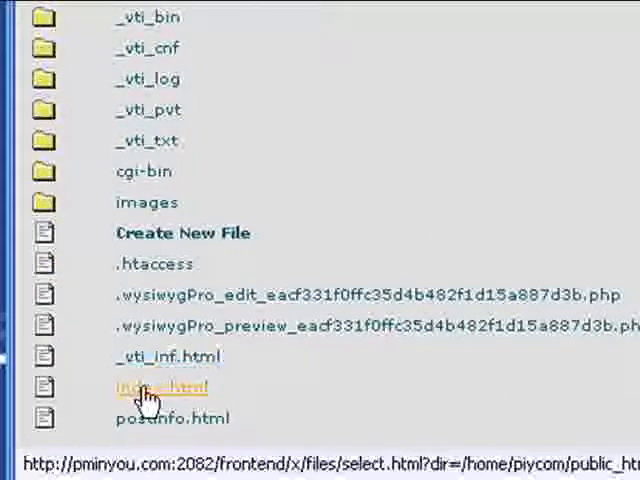
pyautogui.click(150, 388)
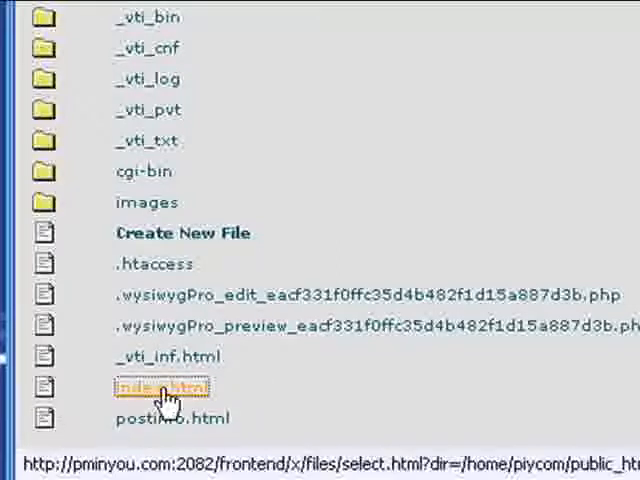
pyautogui.click(150, 386)
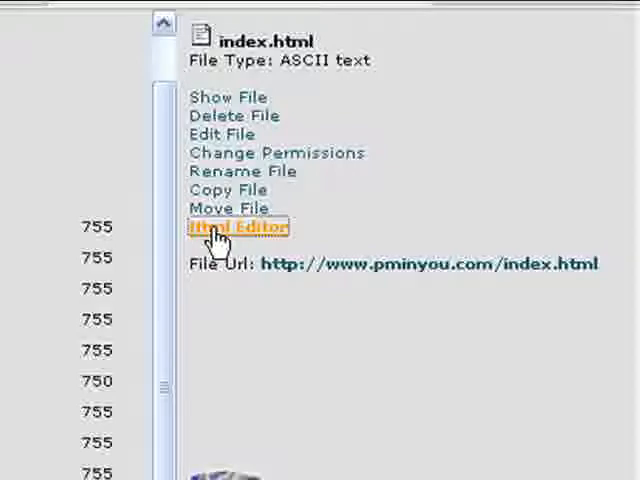
# Load index.html into the visual HTML editor, showing its two lines of welcome text.
pyautogui.click(236, 228)
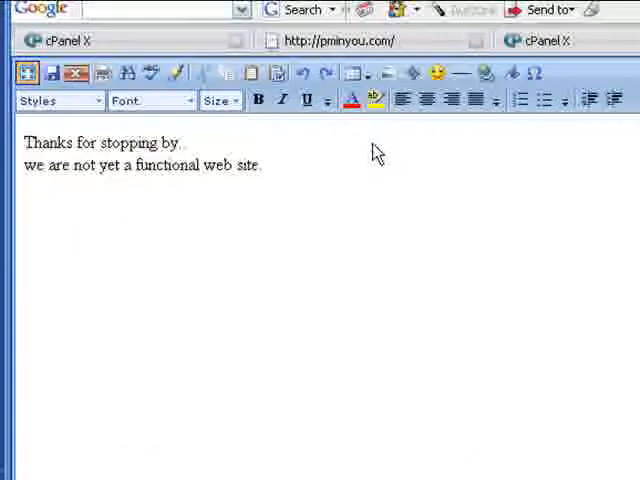
# Make 'Thanks for stopping' bold, break before 'web site.', and select the second line.
pyautogui.click(28, 144)
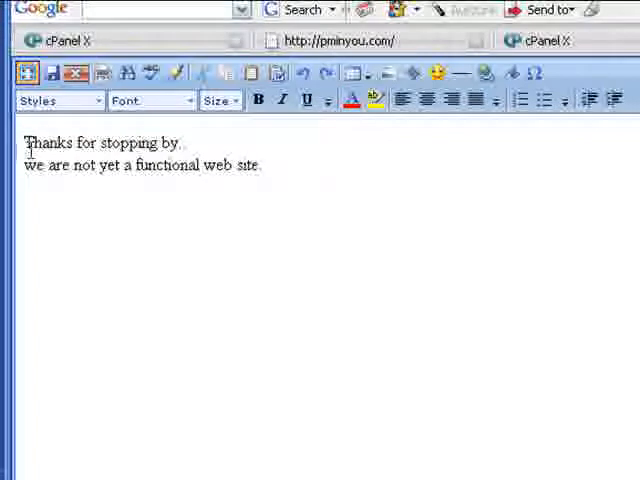
pyautogui.doubleClick(50, 140)
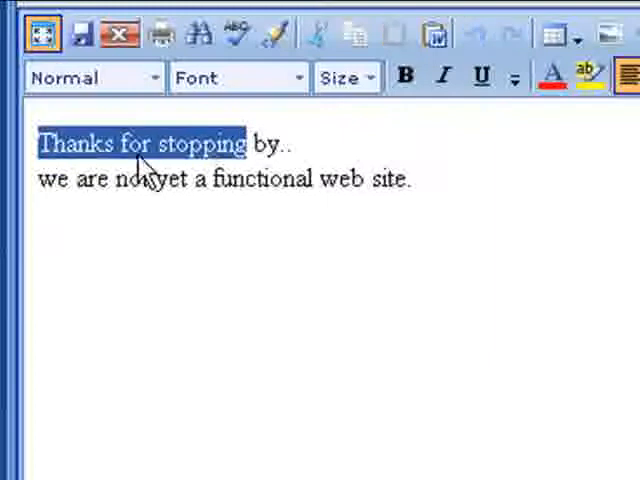
pyautogui.click(406, 78)
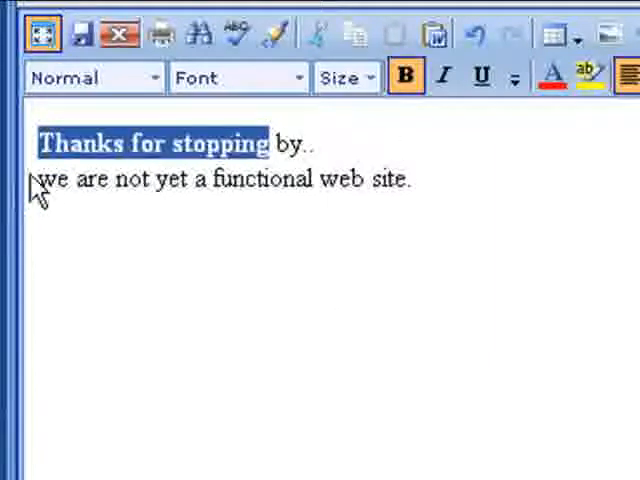
pyautogui.moveTo(322, 184)
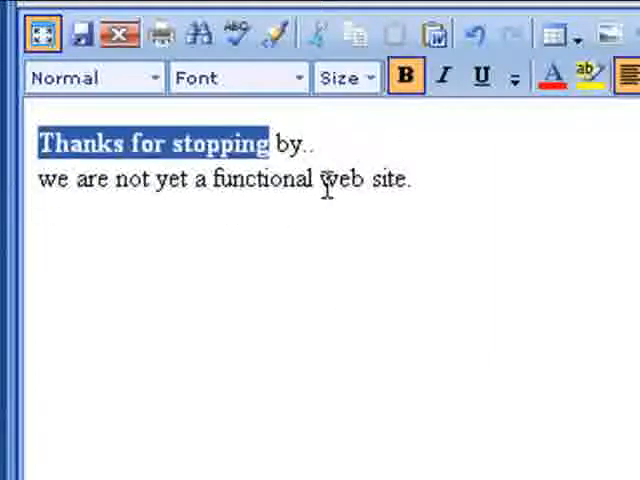
pyautogui.click(318, 180)
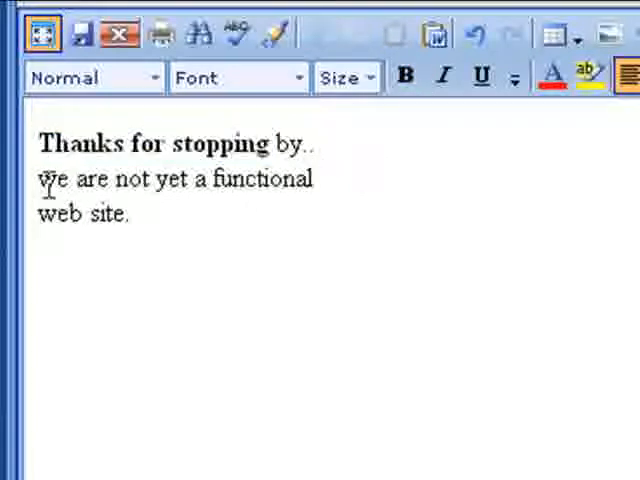
pyautogui.moveTo(40, 180); pyautogui.dragTo(312, 180)
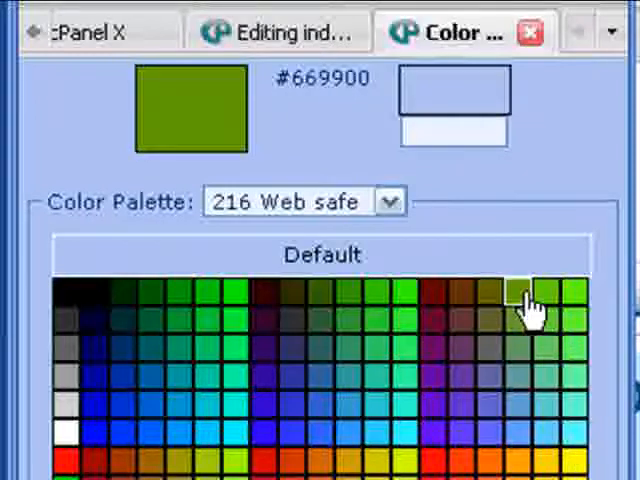
# Colour 'we are not yet a functional' green #669900 from the 216 Web safe palette.
pyautogui.scroll(-3)
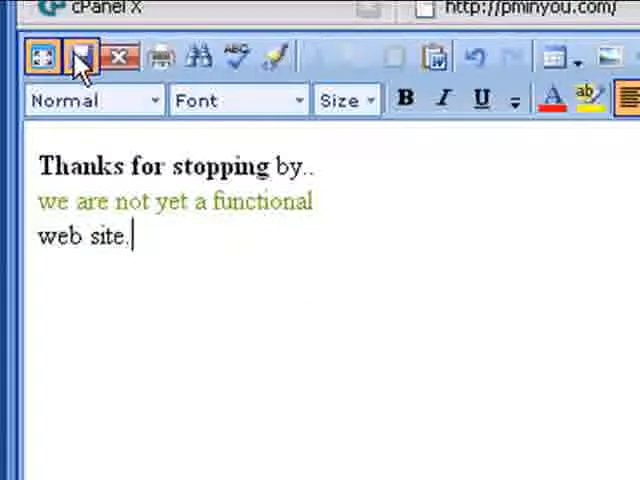
# Save index.html and reload pminyou.com in Firefox to show the bold and green changes.
pyautogui.click(78, 56)
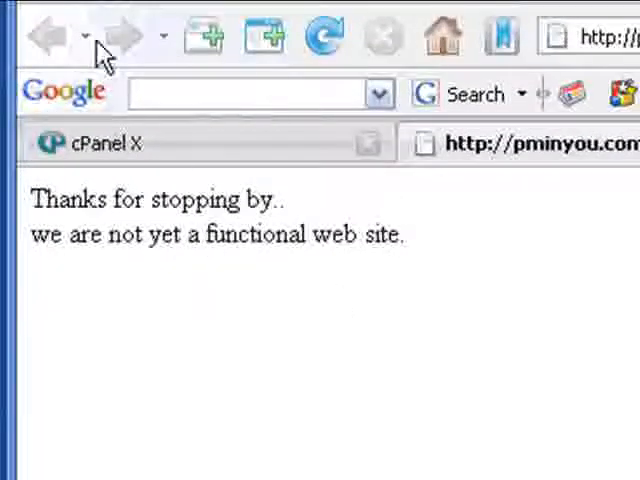
pyautogui.click(324, 36)
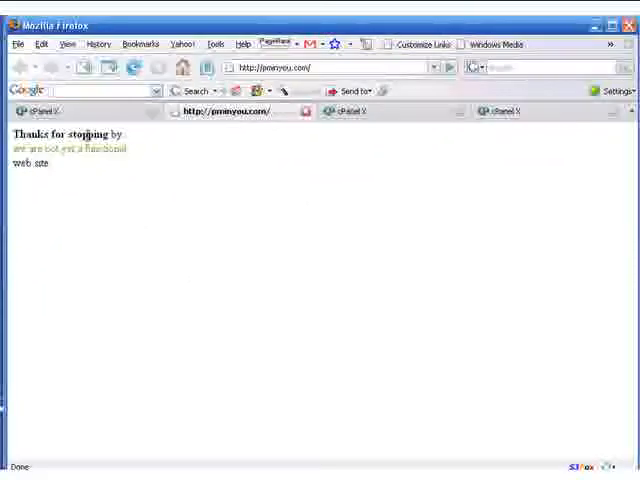
pyautogui.moveTo(88, 152)
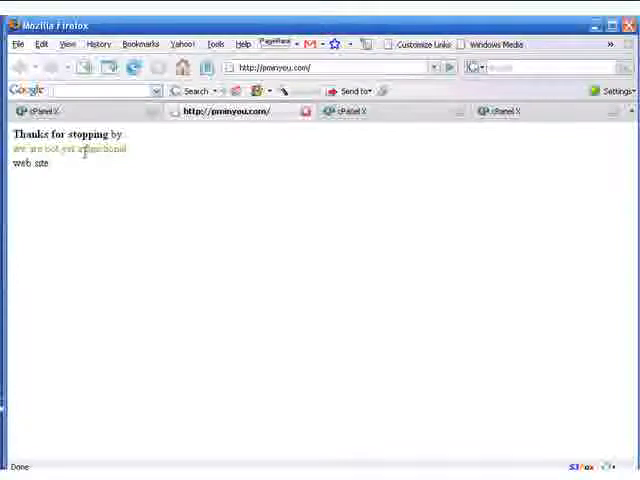